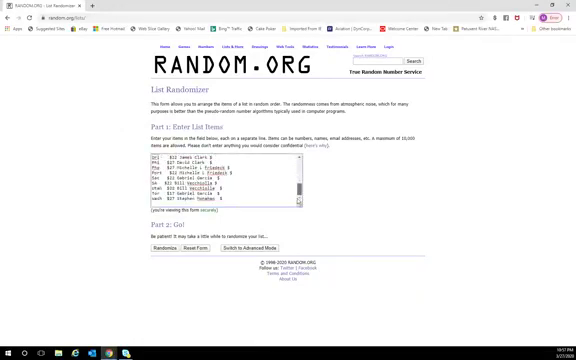
Randomize the 28-name list, then re-randomize it, reaching seven randomizations in total
{"action": "left_click", "coordinate": [165, 237]}
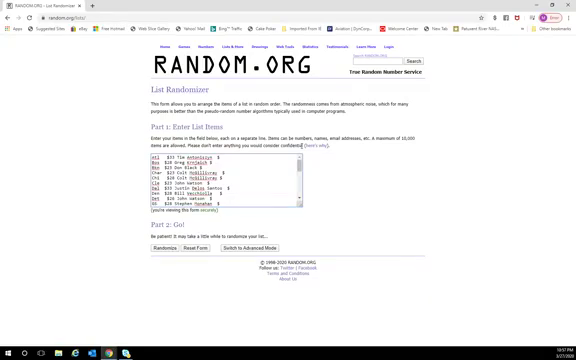
{"action": "left_click", "coordinate": [175, 224]}
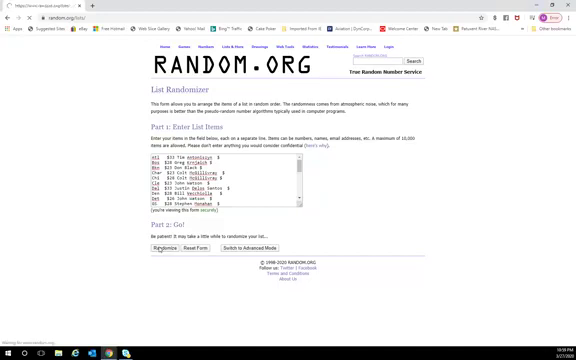
{"action": "left_click", "coordinate": [162, 219]}
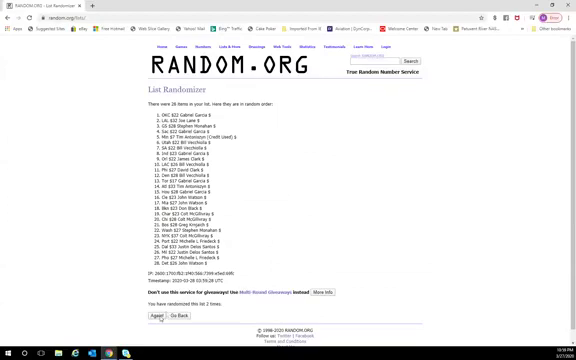
{"action": "left_click", "coordinate": [147, 315]}
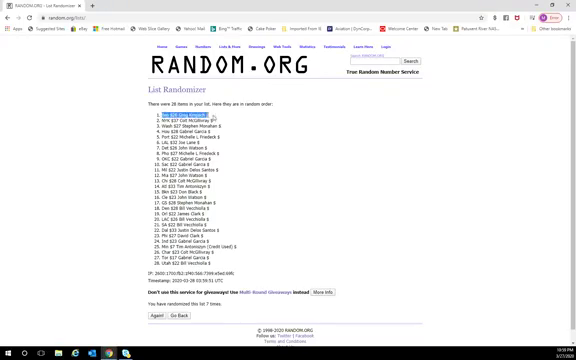
{"action": "mouse_move", "coordinate": [247, 129]}
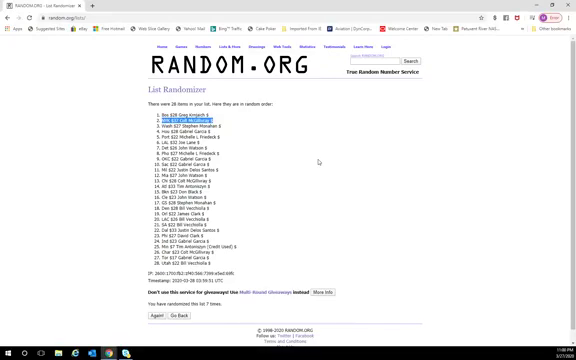
{"action": "mouse_move", "coordinate": [386, 279]}
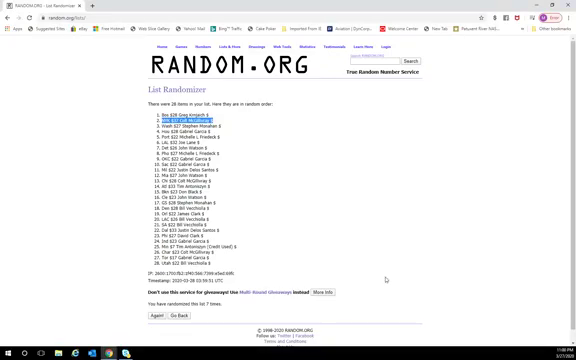